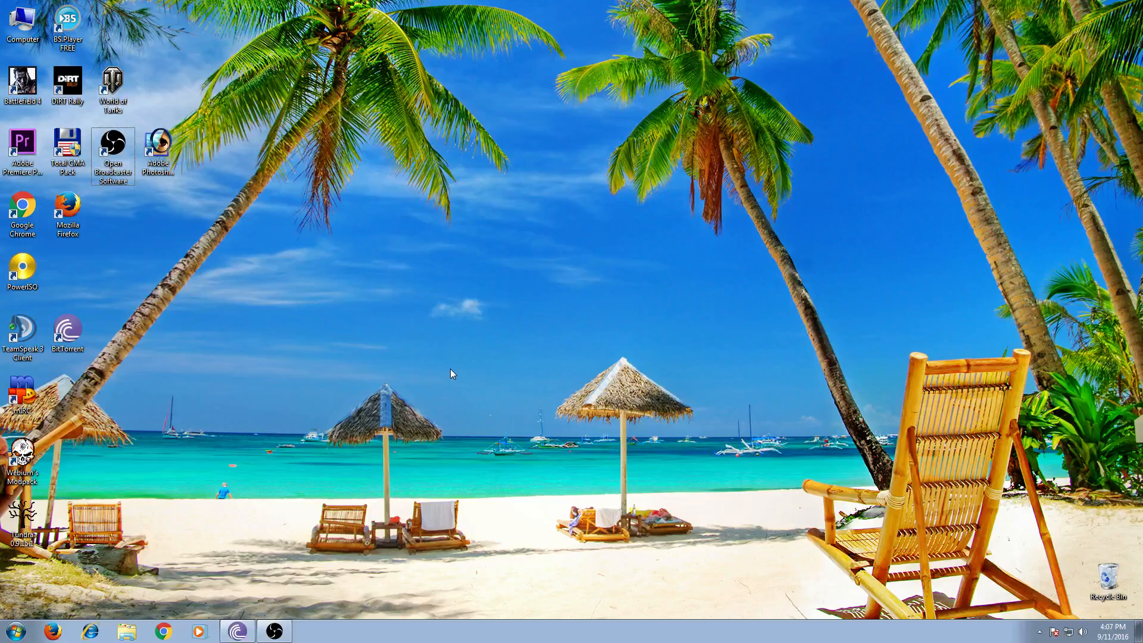
mouse_move(453, 366)
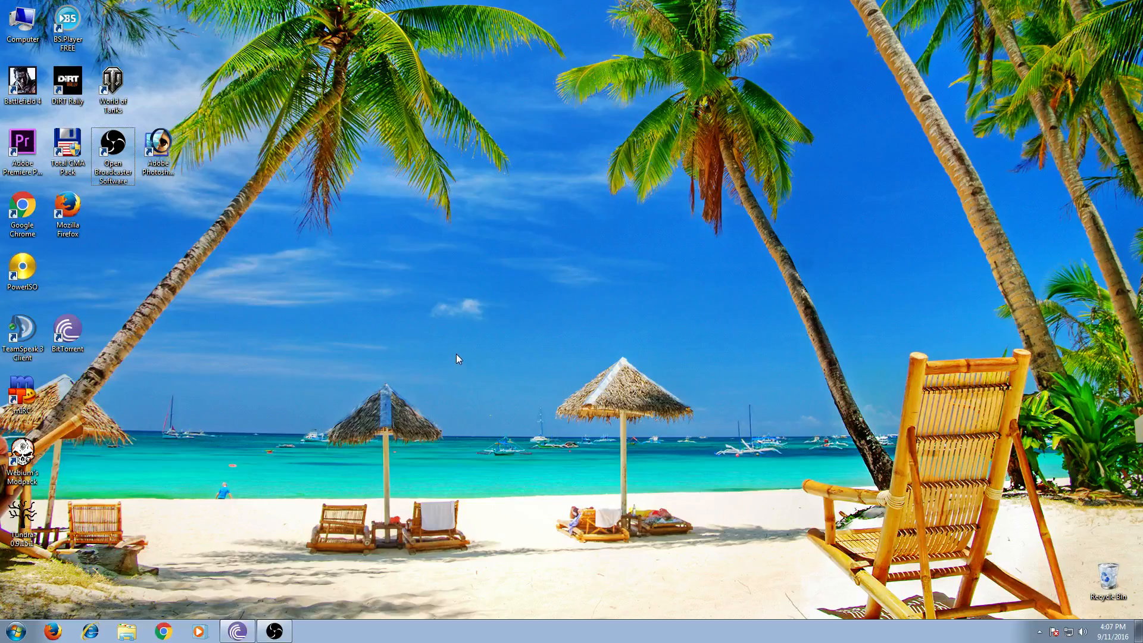
mouse_move(476, 332)
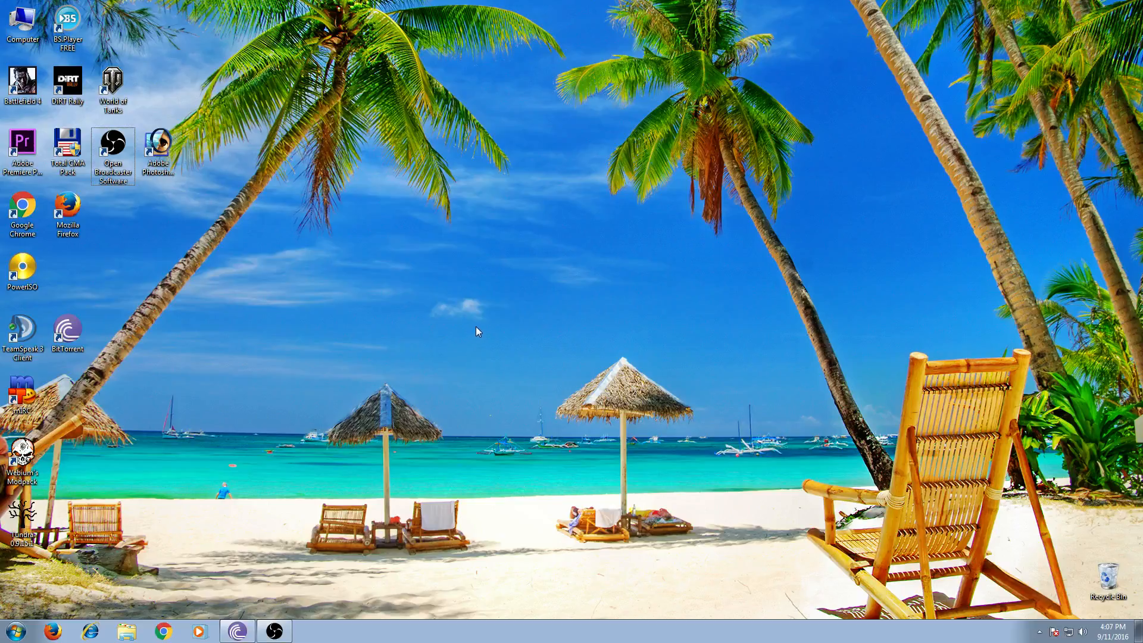
mouse_move(480, 303)
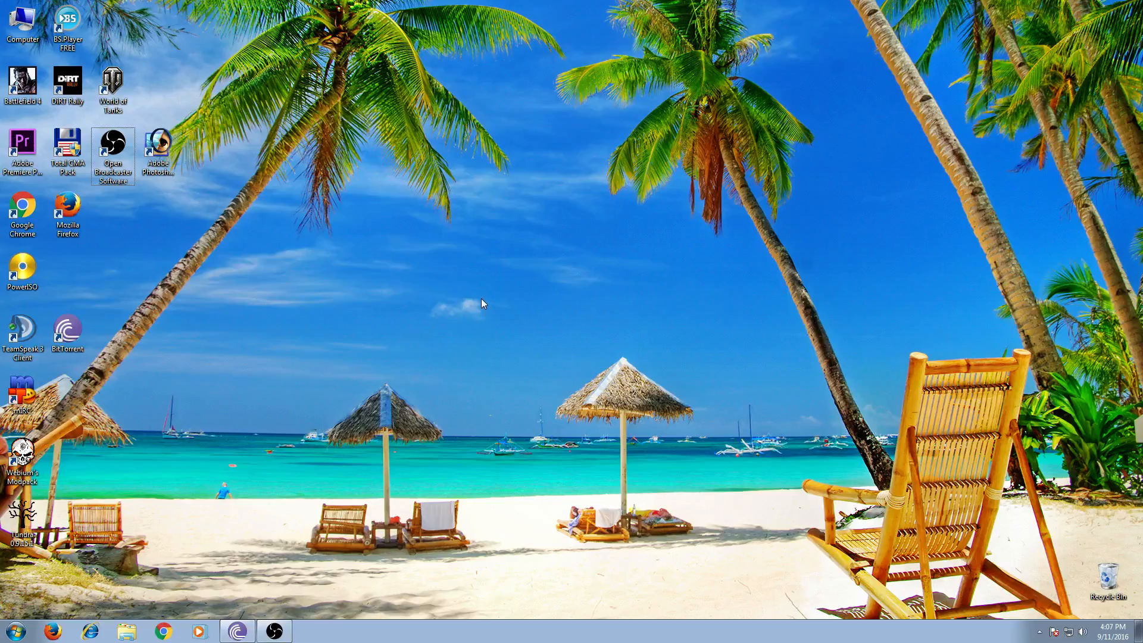
mouse_move(501, 289)
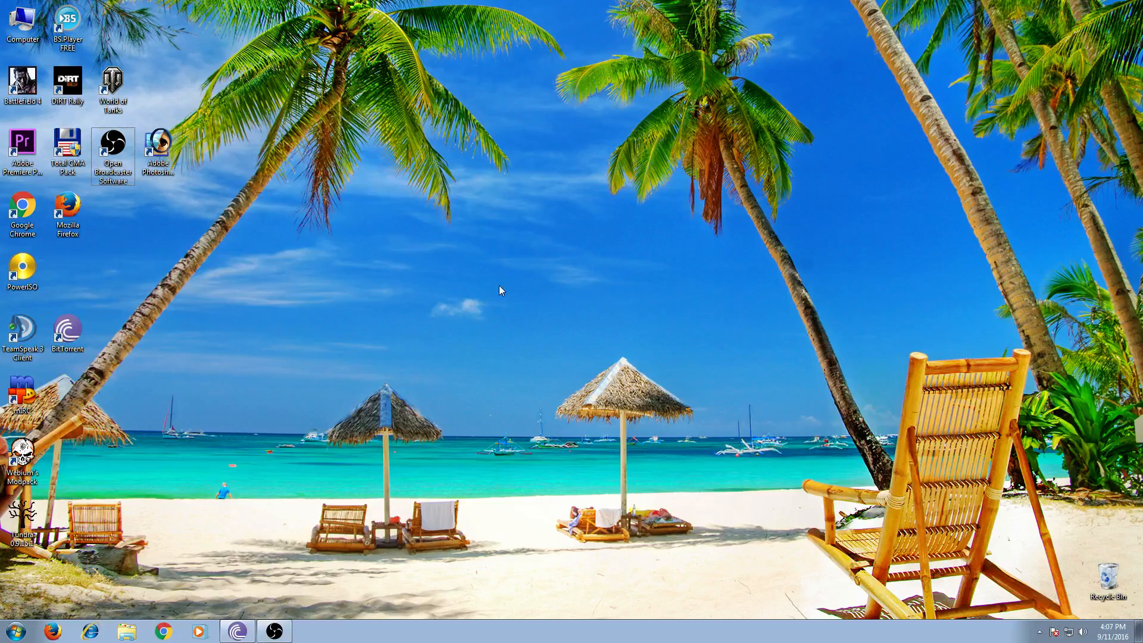
mouse_move(407, 263)
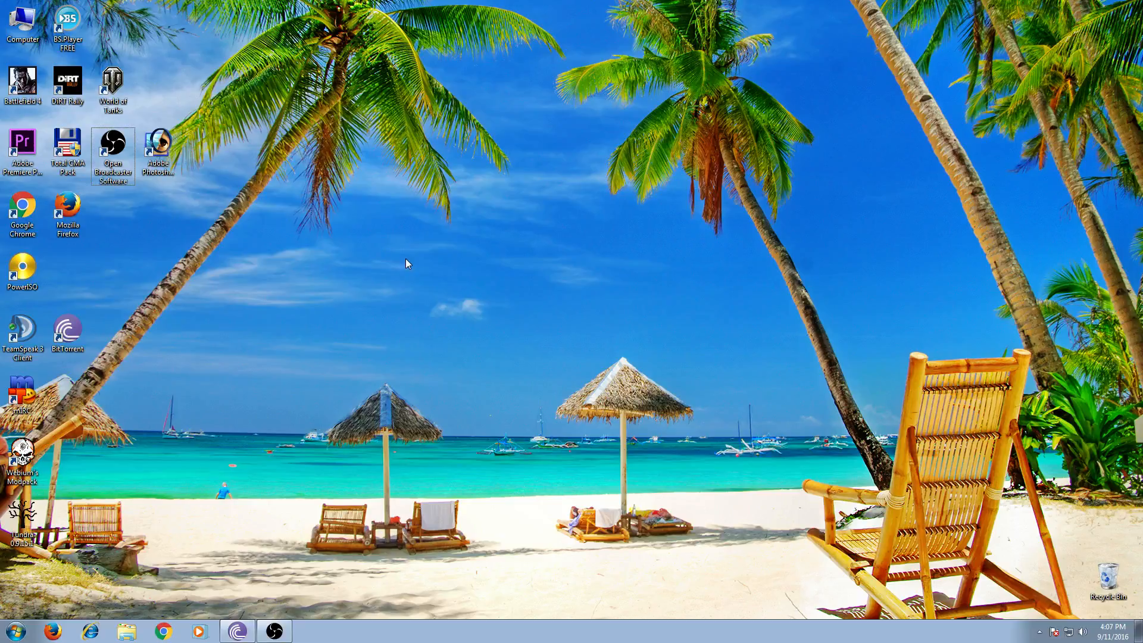
mouse_move(403, 265)
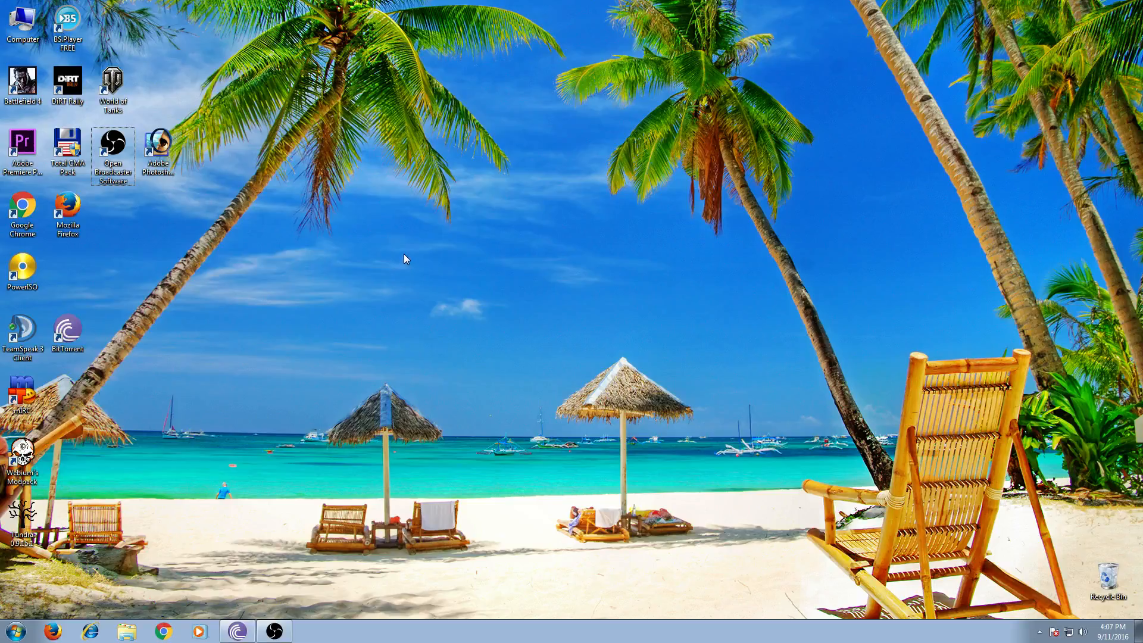
mouse_move(387, 241)
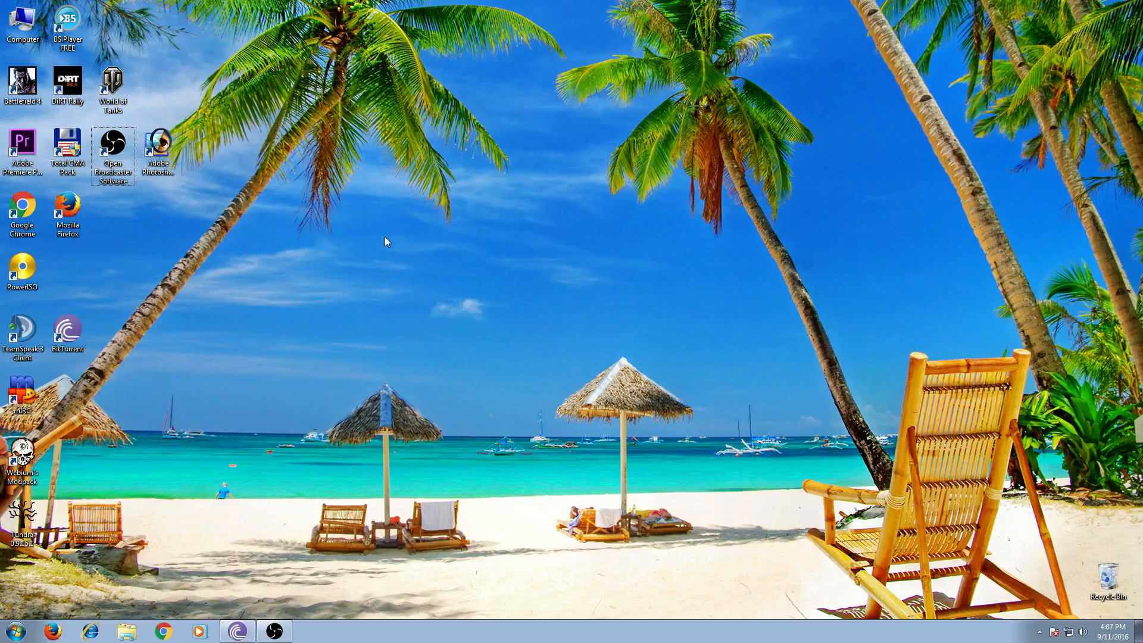
mouse_move(384, 250)
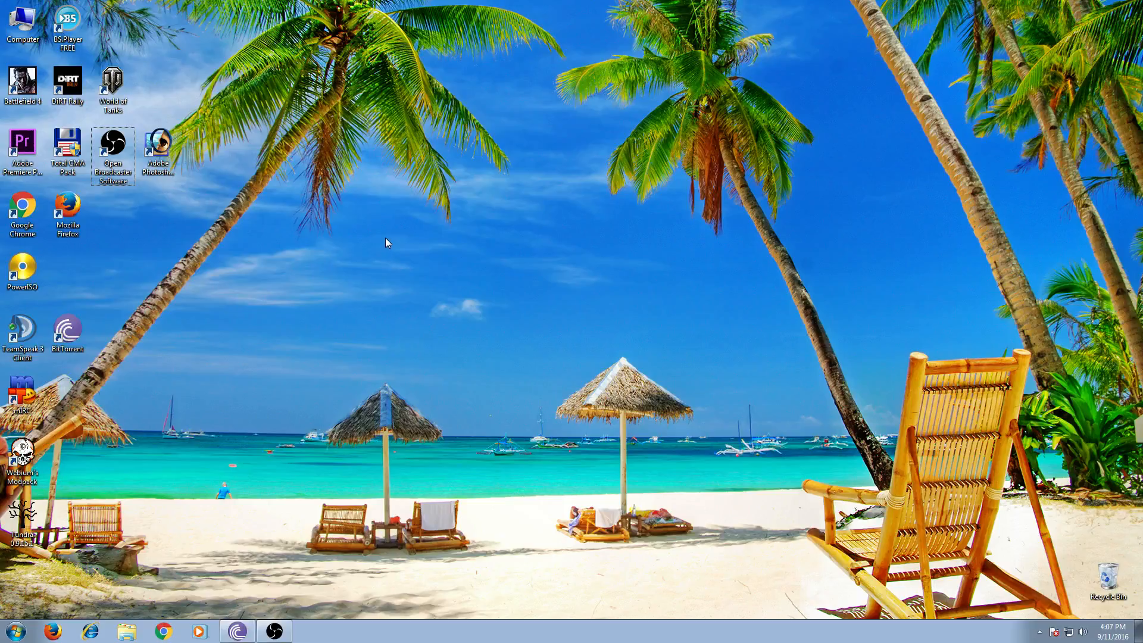
mouse_move(357, 220)
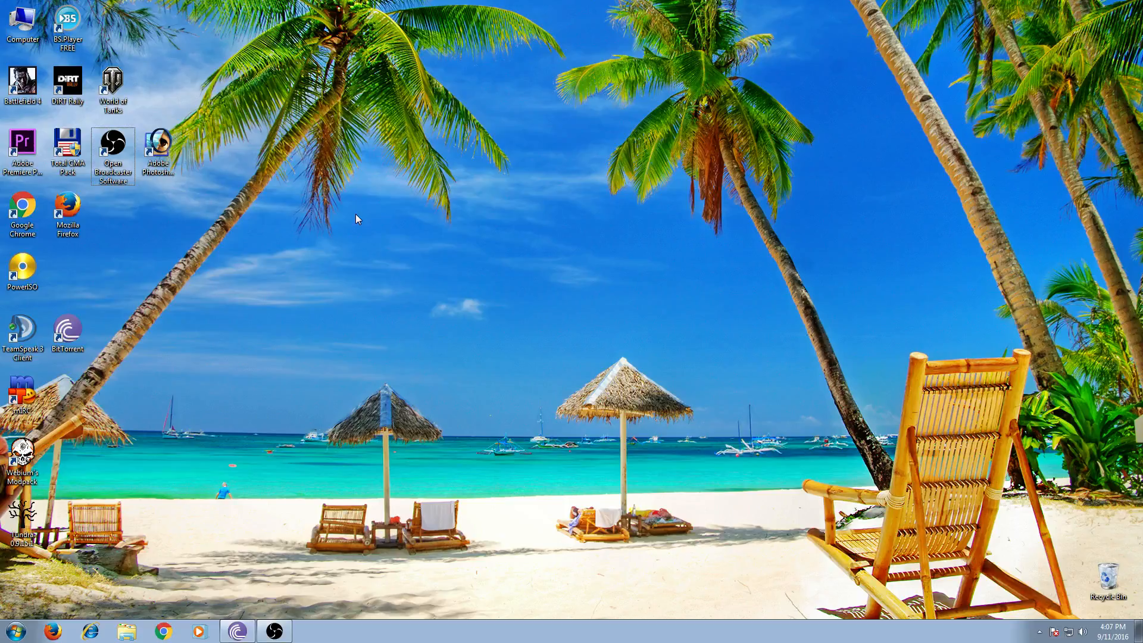
mouse_move(346, 188)
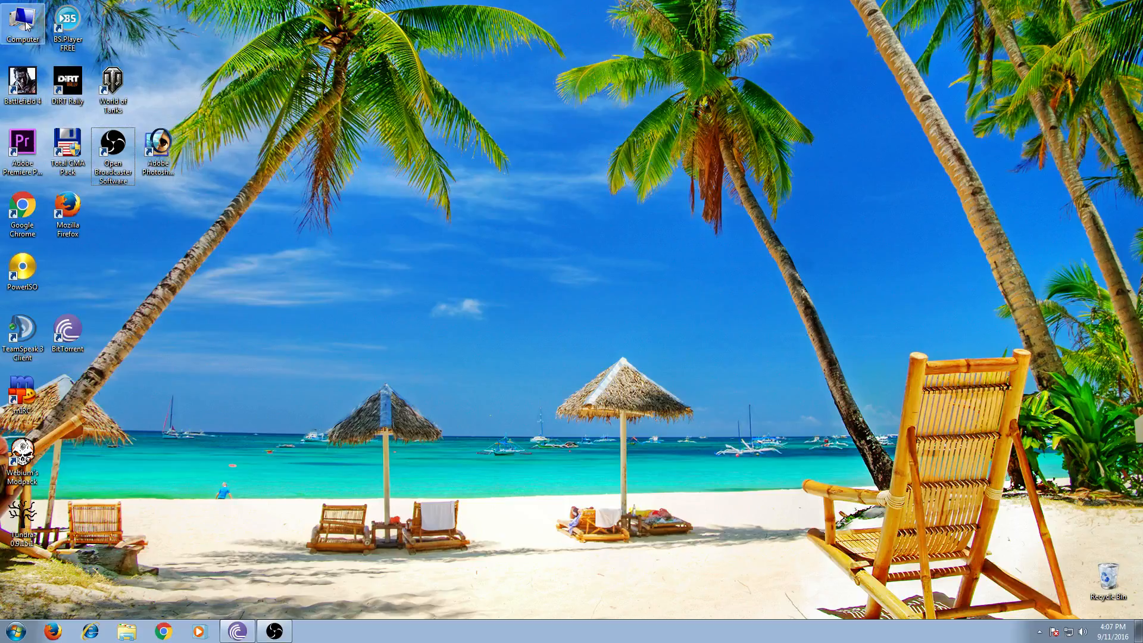
Step: Open Properties from the desktop Computer icon's context menu to view system details
right_click(22, 22)
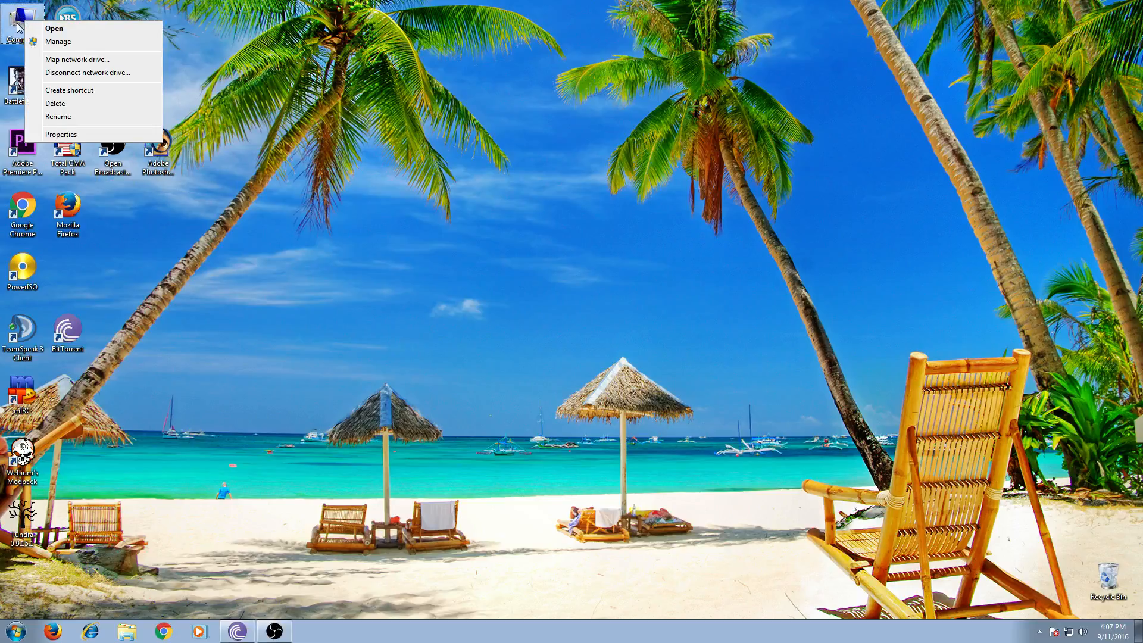
left_click(61, 134)
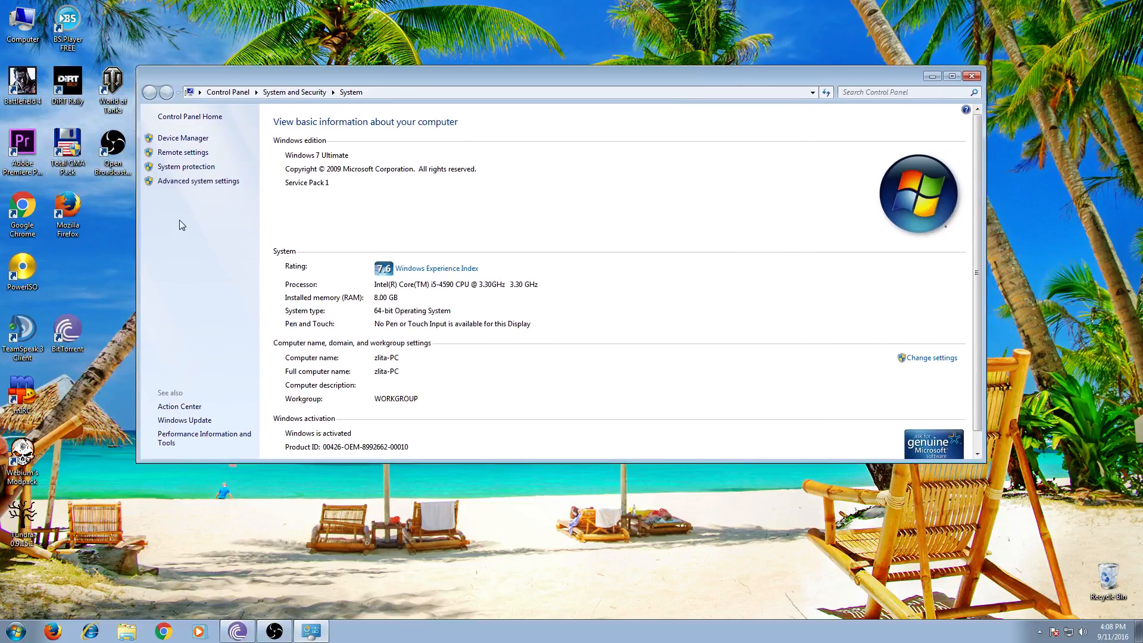
mouse_move(198, 181)
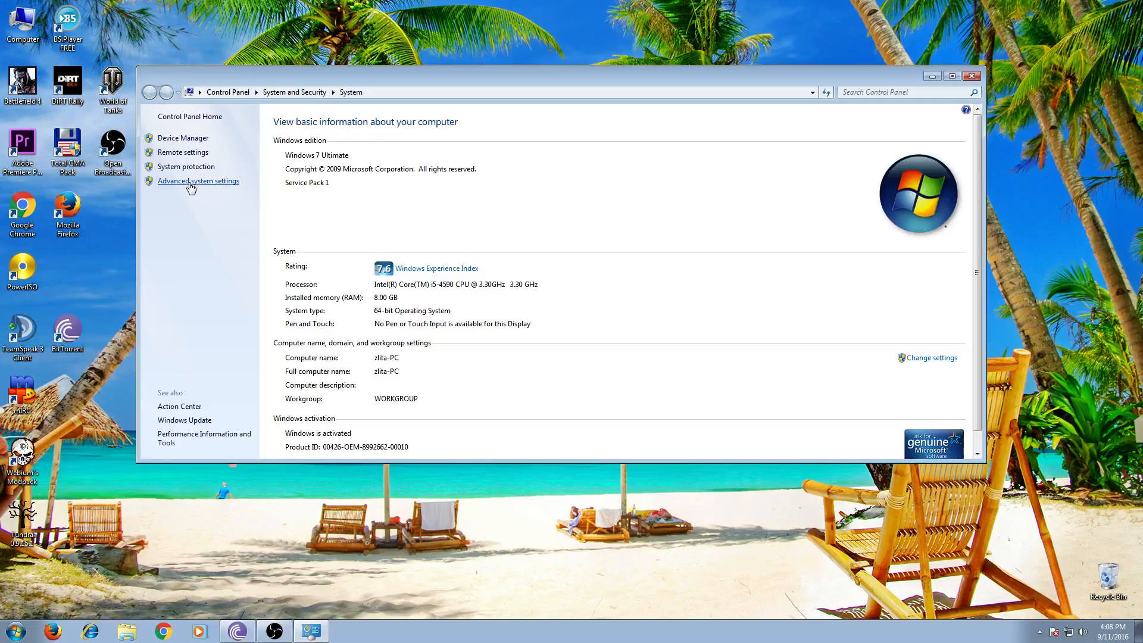
Step: Open System Properties on the Advanced tab via 'Advanced system settings'
left_click(198, 181)
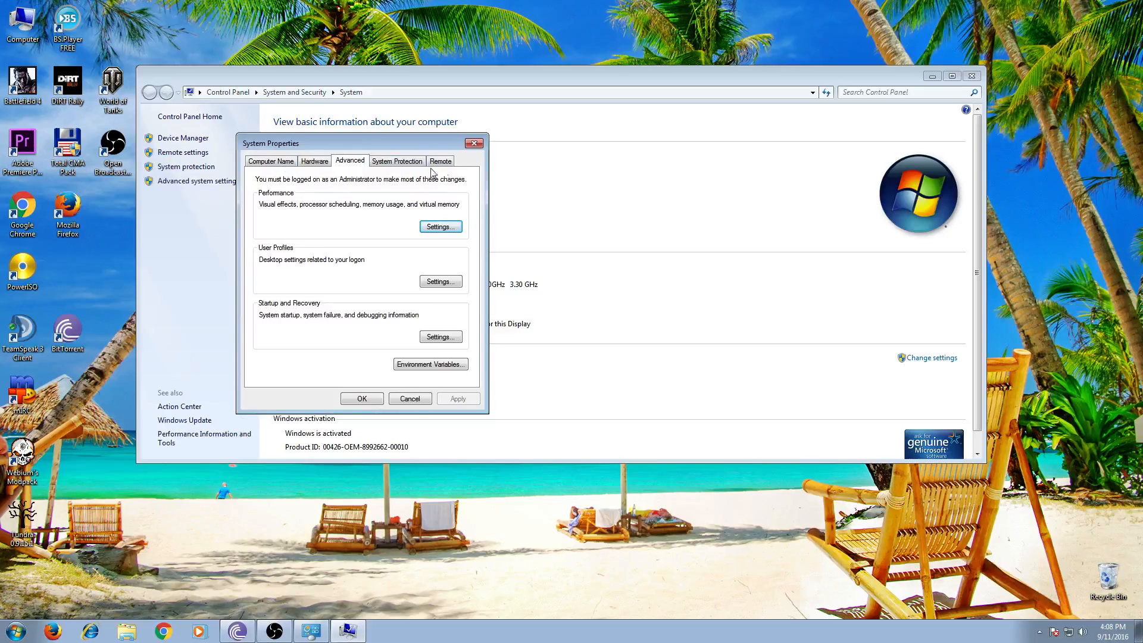
mouse_move(311, 227)
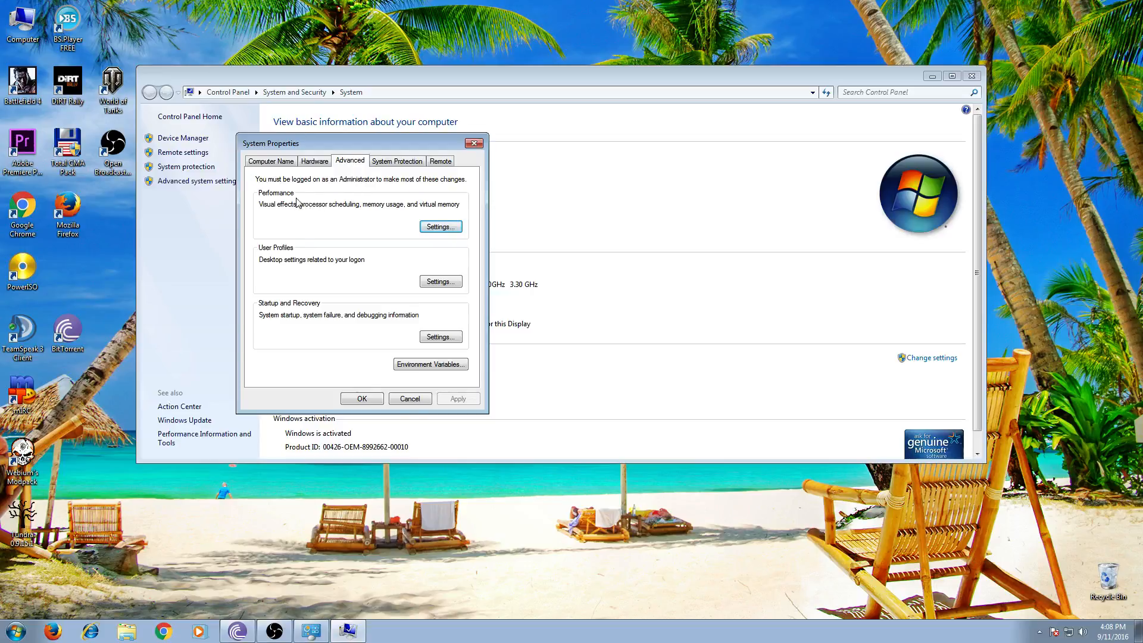
mouse_move(280, 204)
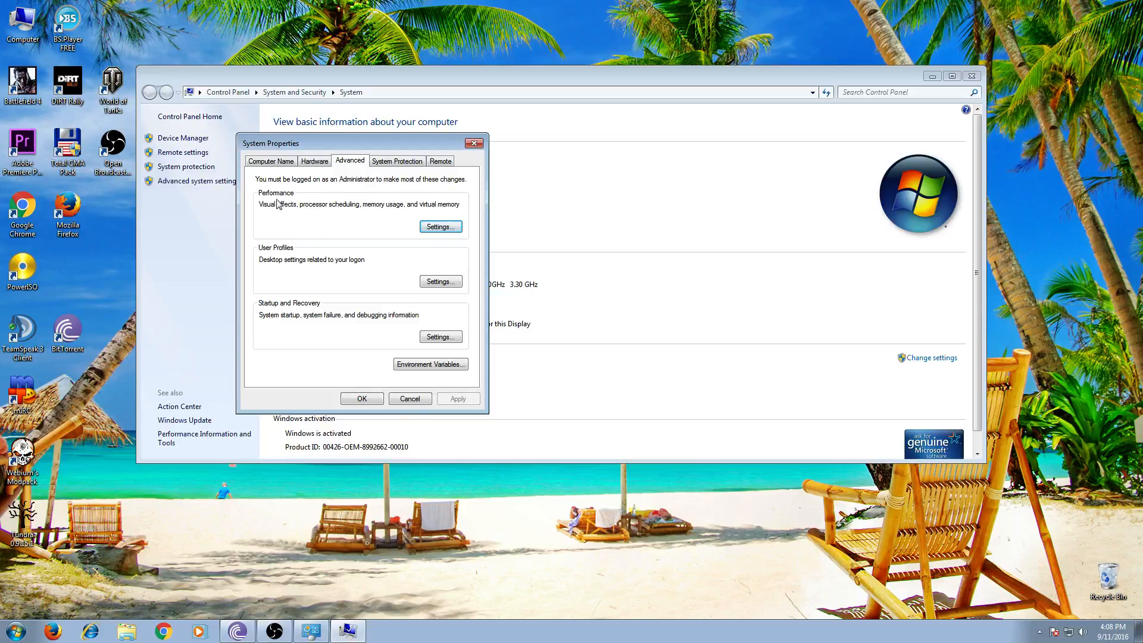
mouse_move(309, 218)
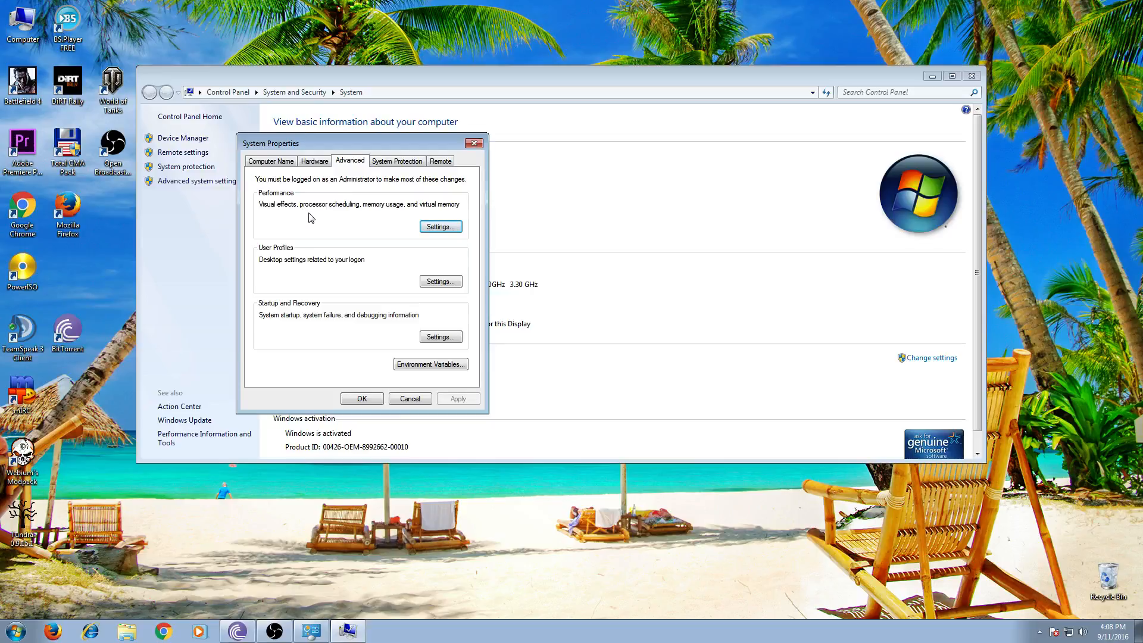
mouse_move(426, 221)
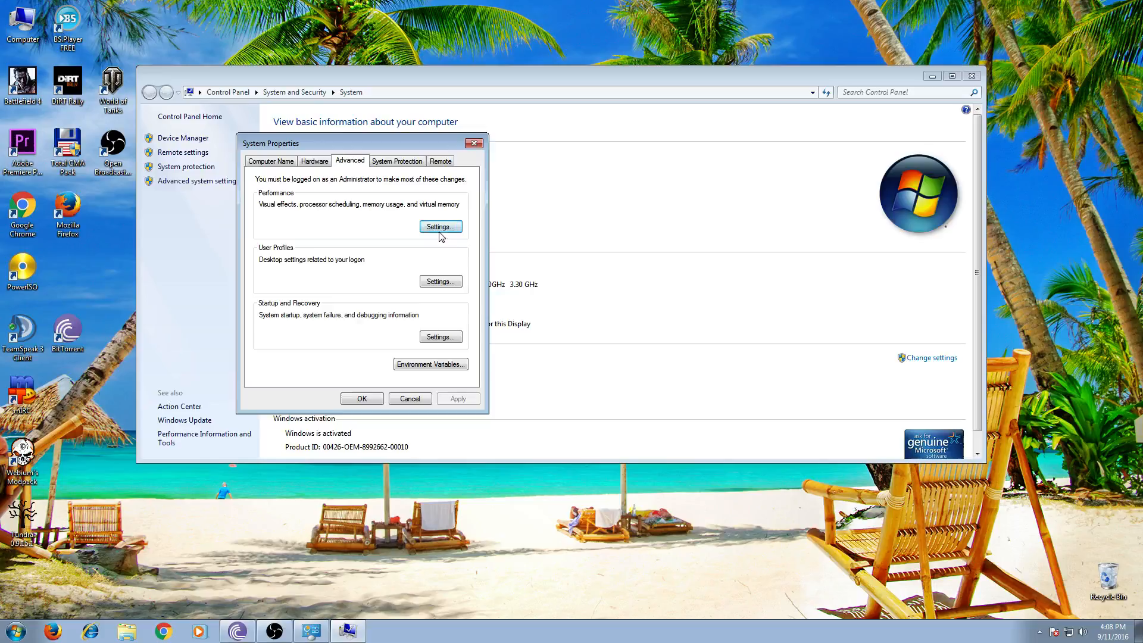
left_click(439, 226)
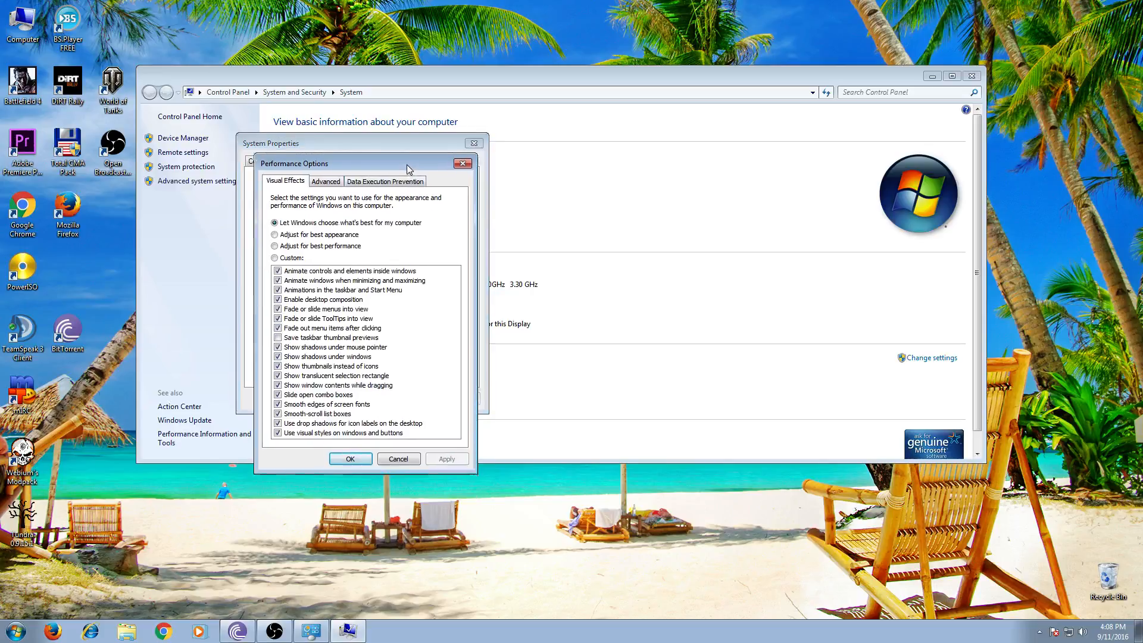
left_click(318, 154)
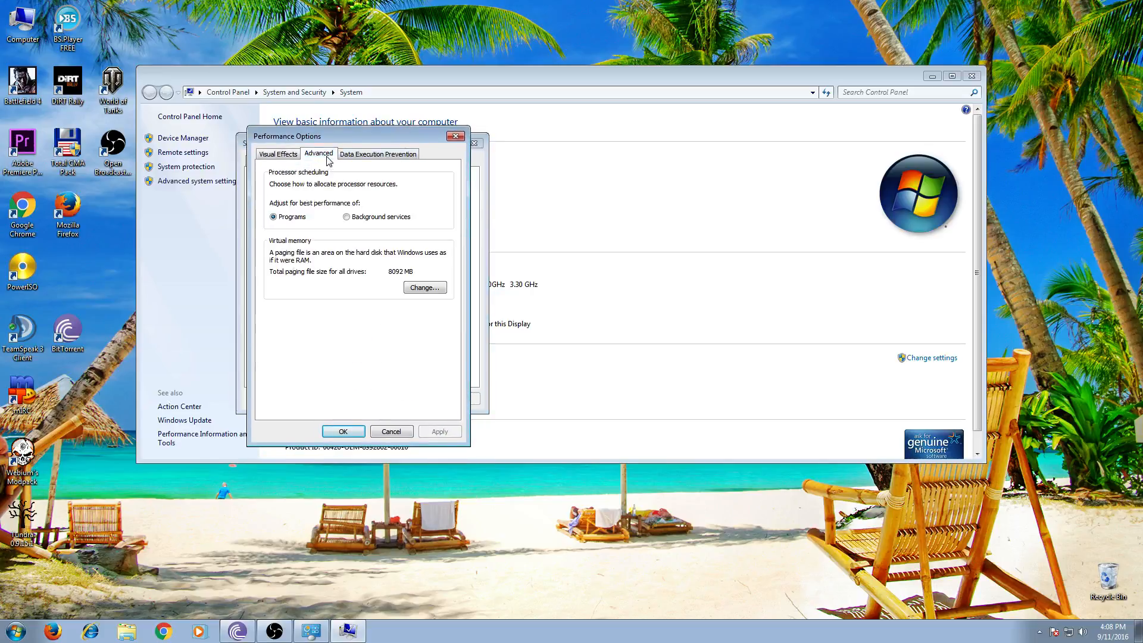
mouse_move(326, 314)
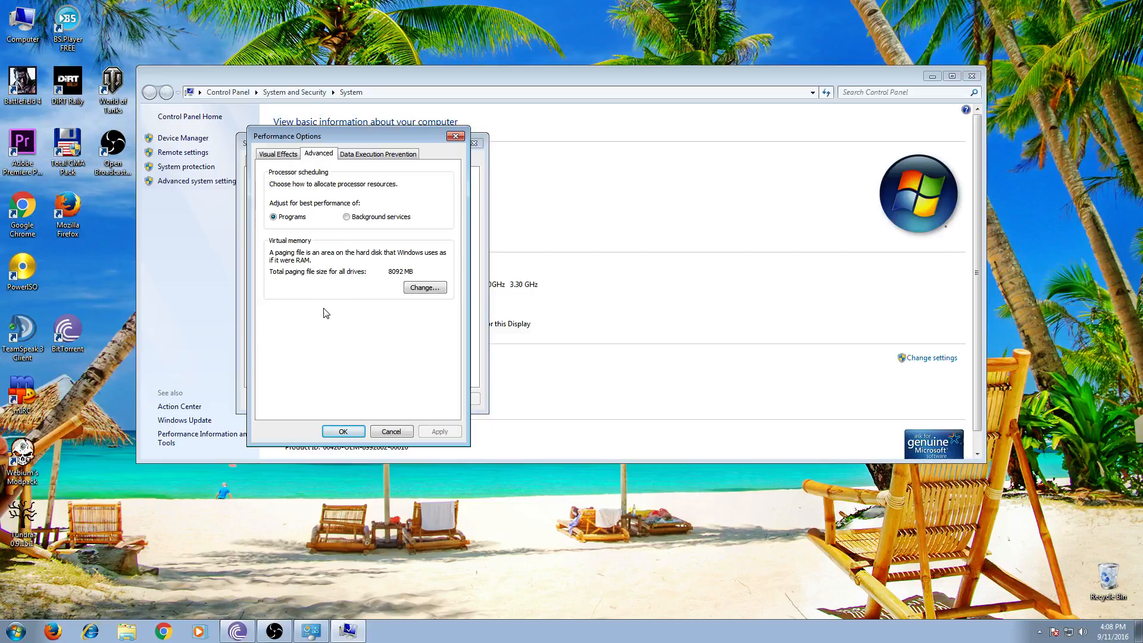
mouse_move(280, 250)
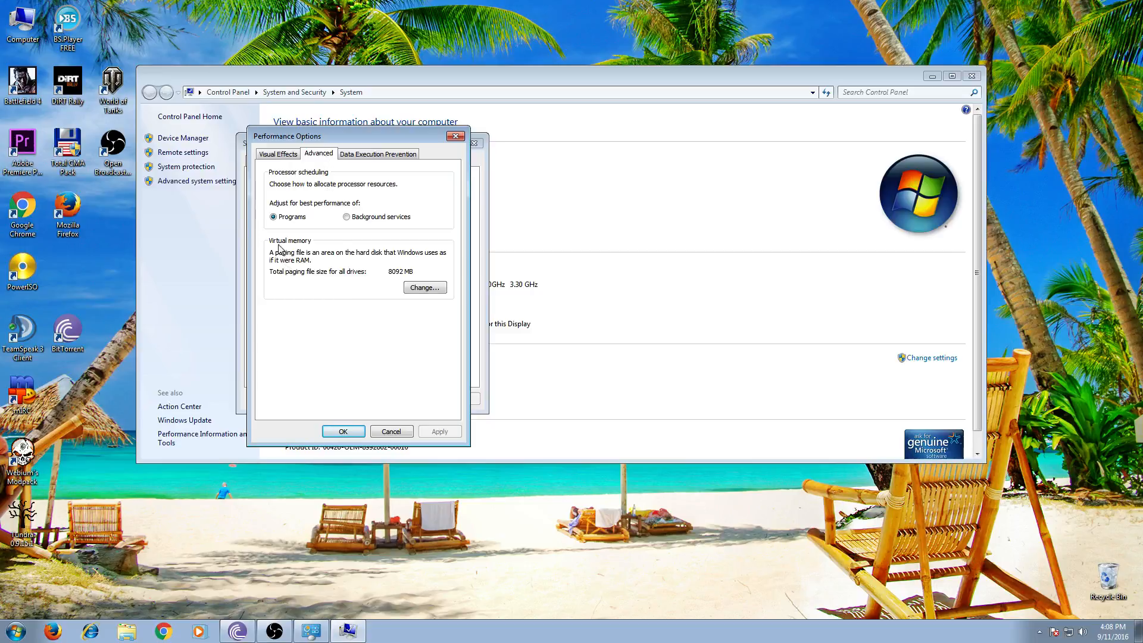
mouse_move(284, 293)
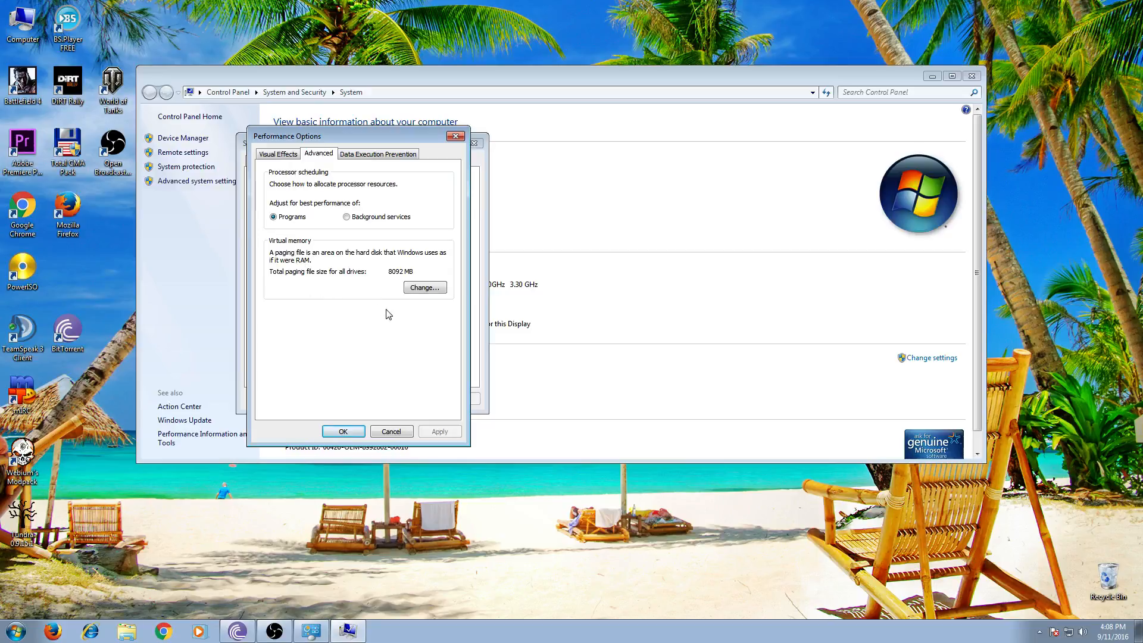
mouse_move(297, 295)
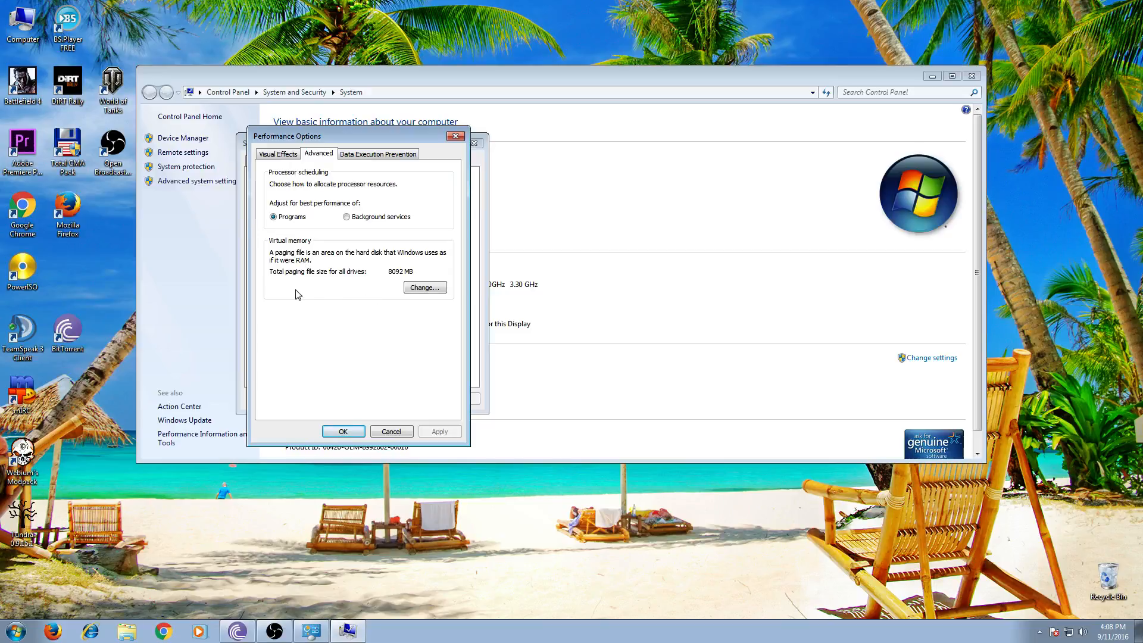
Step: In Virtual Memory, uncheck automatic paging management and choose Custom size for drive C:
left_click(423, 286)
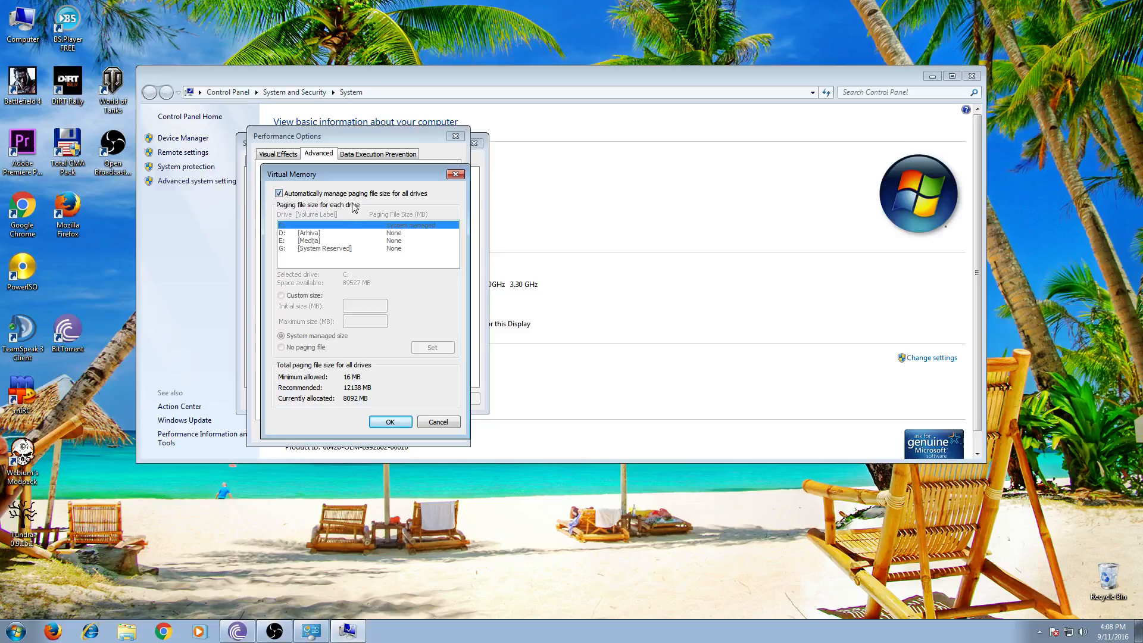
mouse_move(327, 219)
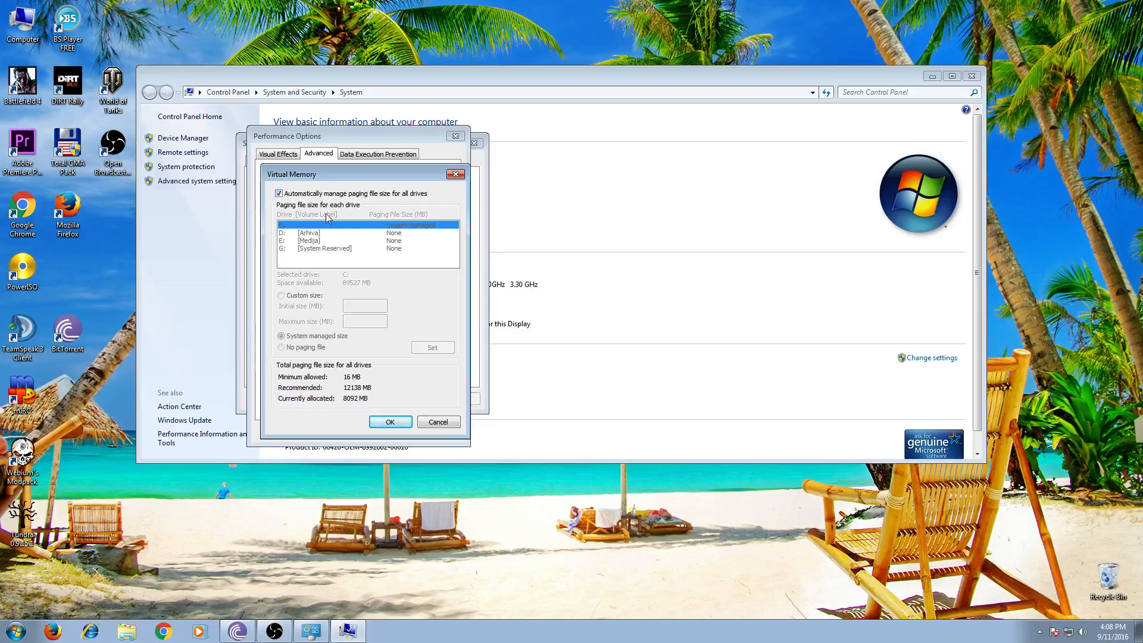
left_click(278, 193)
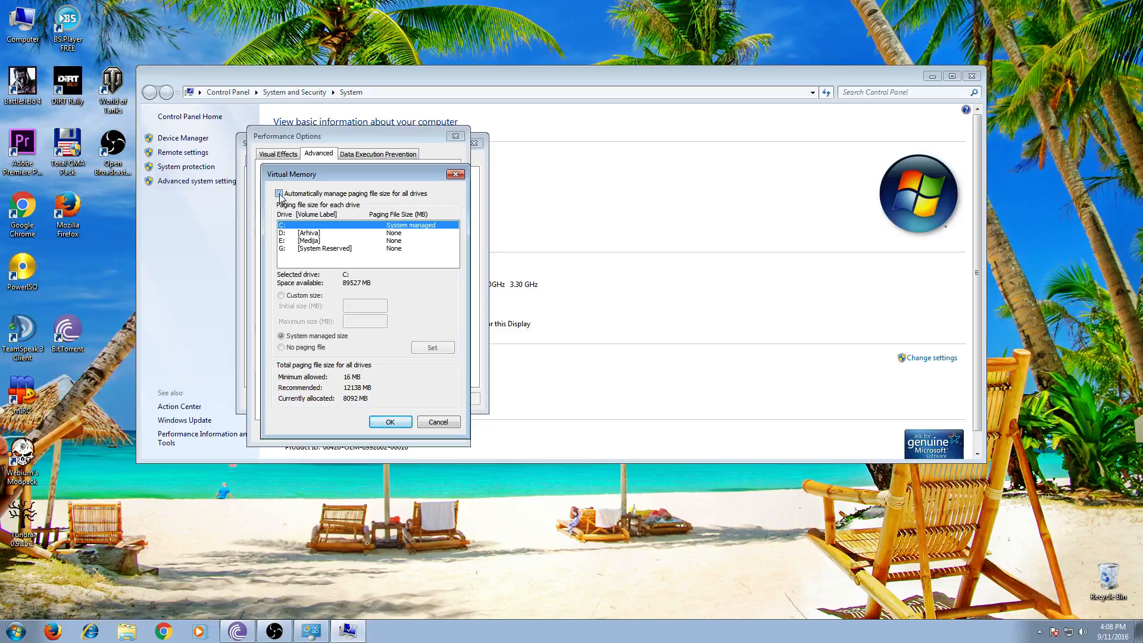
left_click(278, 192)
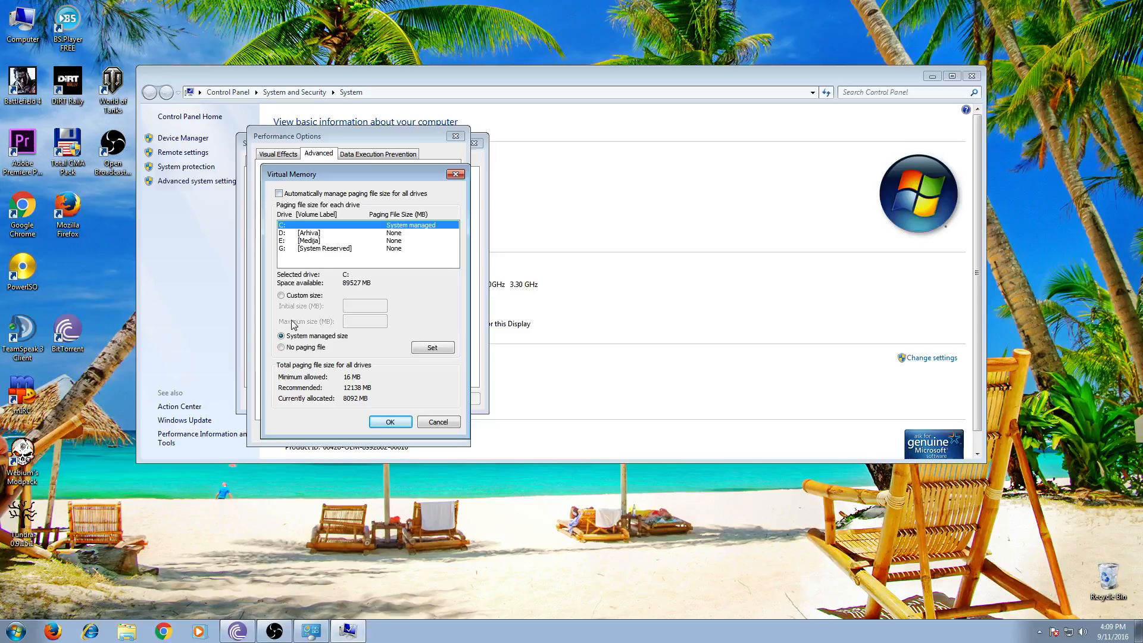
left_click(281, 294)
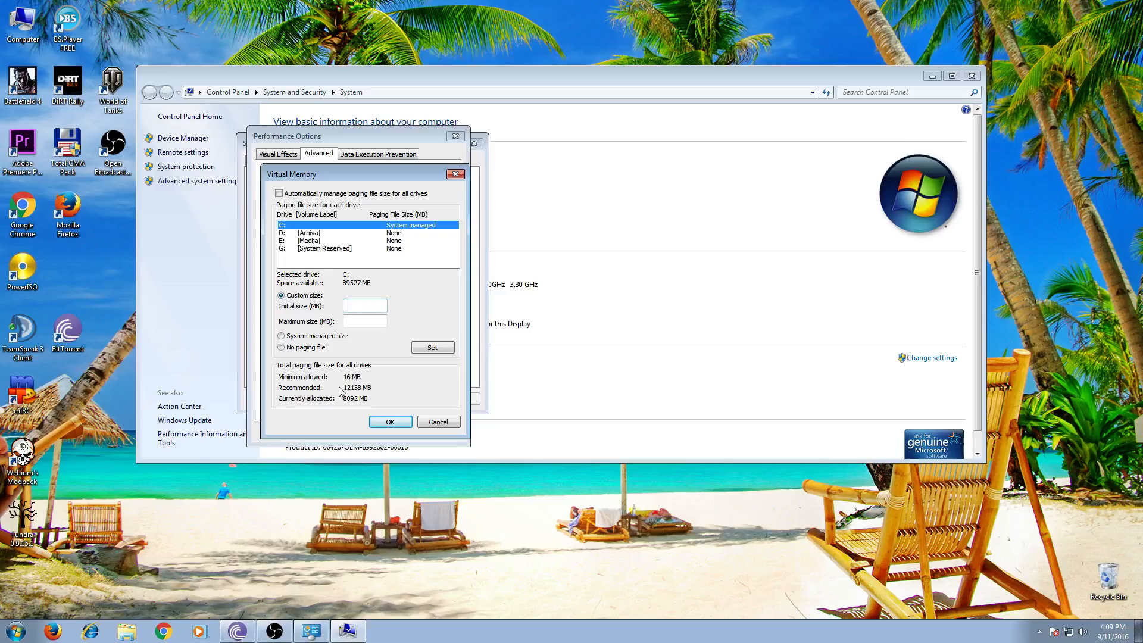
mouse_move(339, 402)
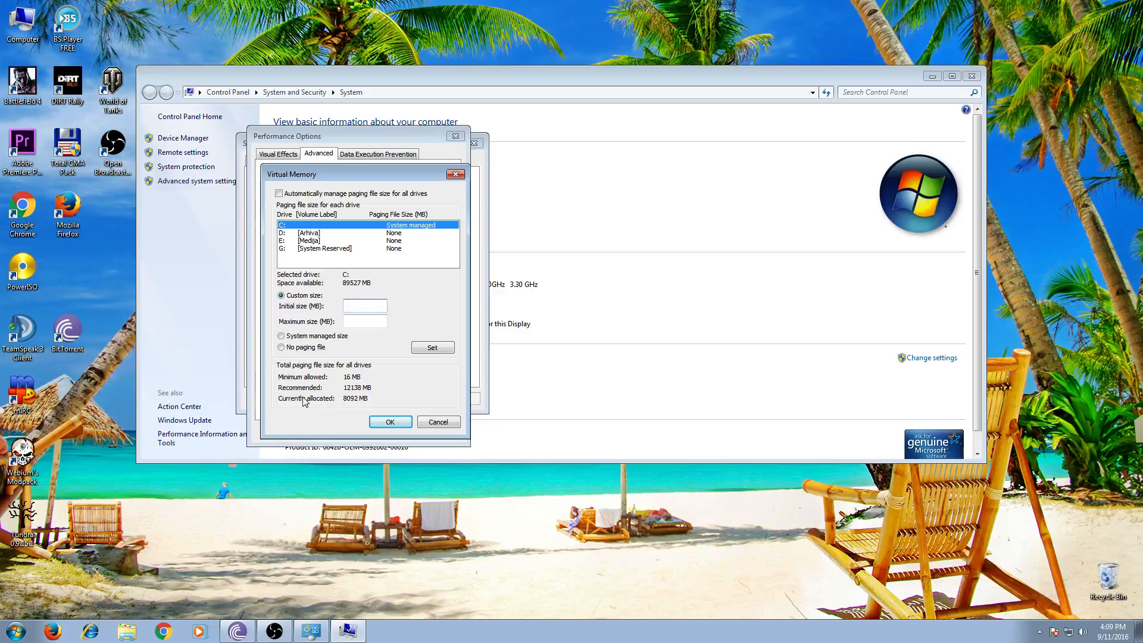
left_click(364, 305)
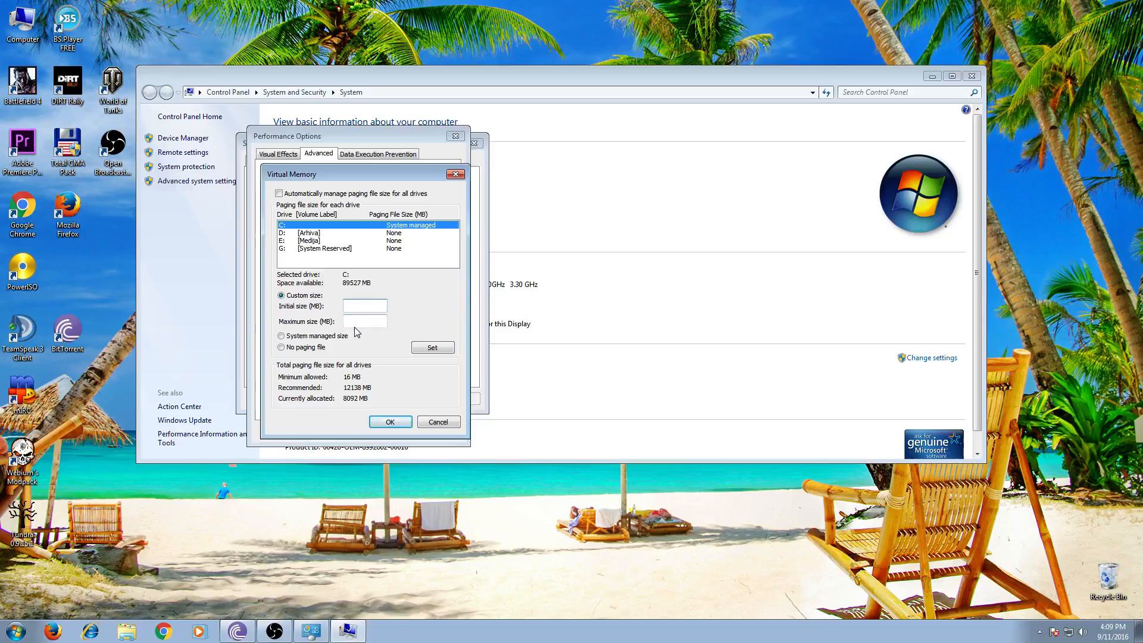
left_click(365, 305)
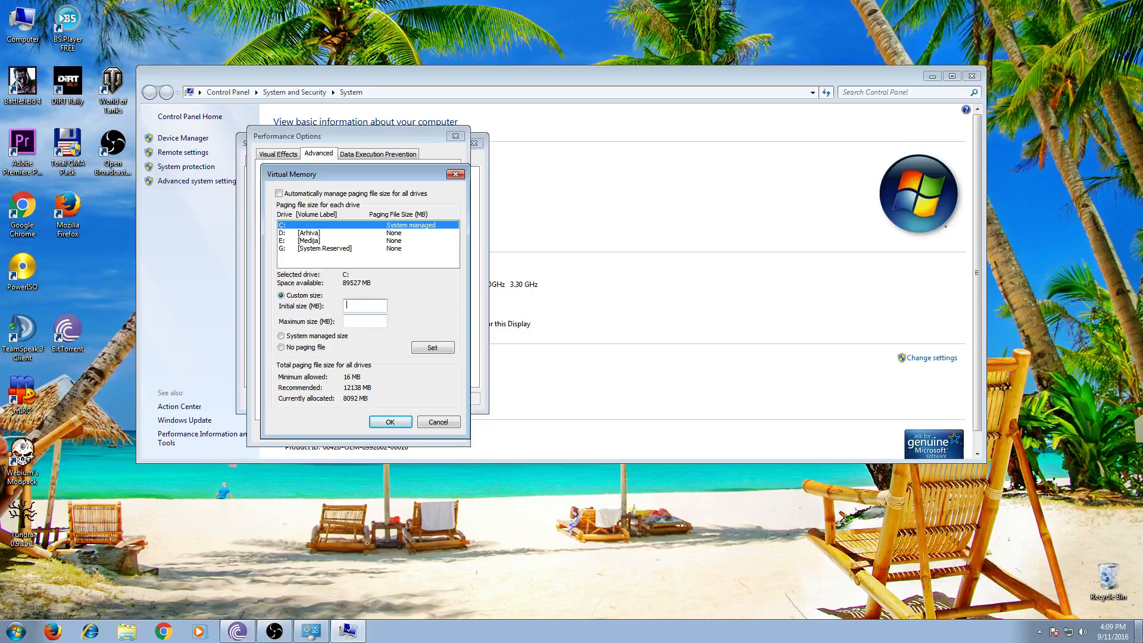
Step: Enter 12138 in drive C:'s Initial size (MB) box, leaving maximum size blank
type("12138")
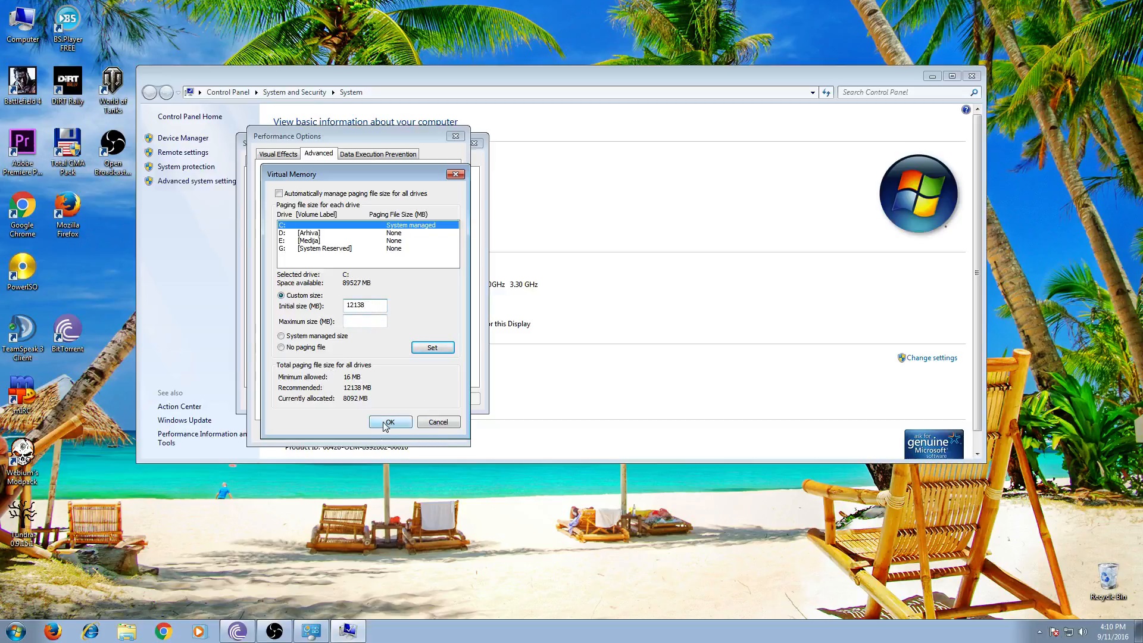
Step: Confirm the Virtual Memory changes so the restart-required notice appears
left_click(389, 421)
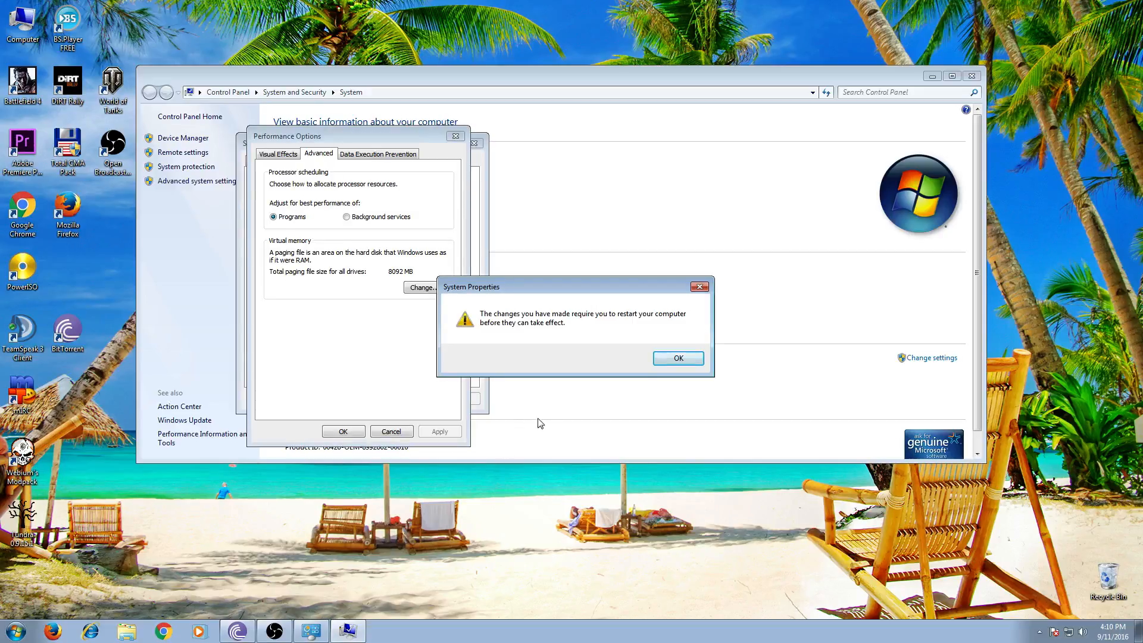
mouse_move(677, 358)
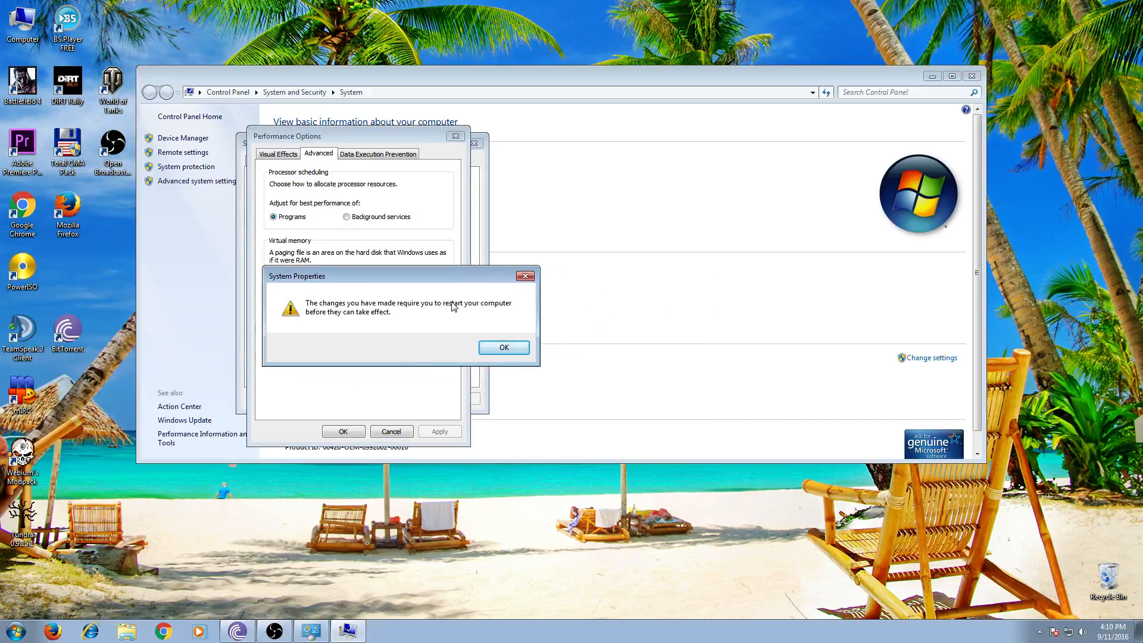
mouse_move(480, 387)
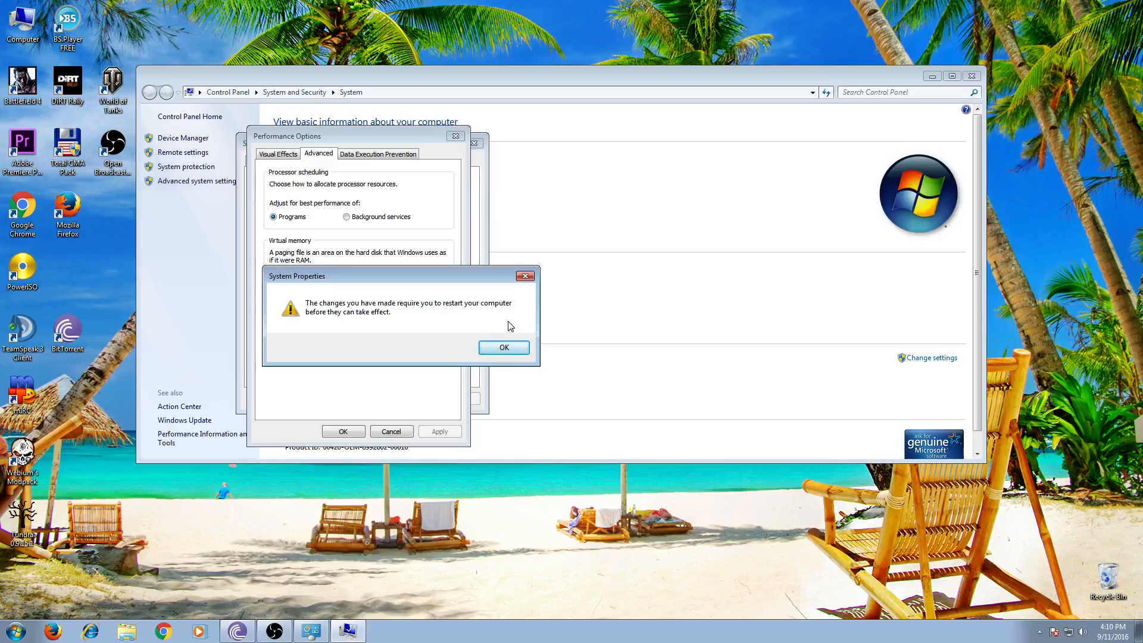
mouse_move(467, 296)
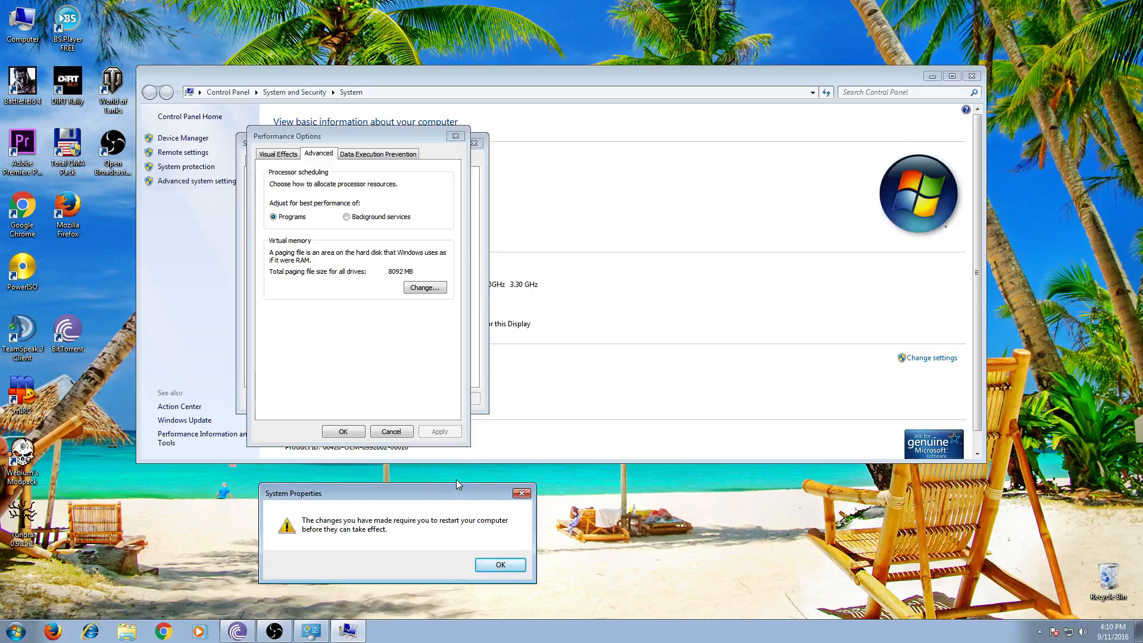
mouse_move(458, 481)
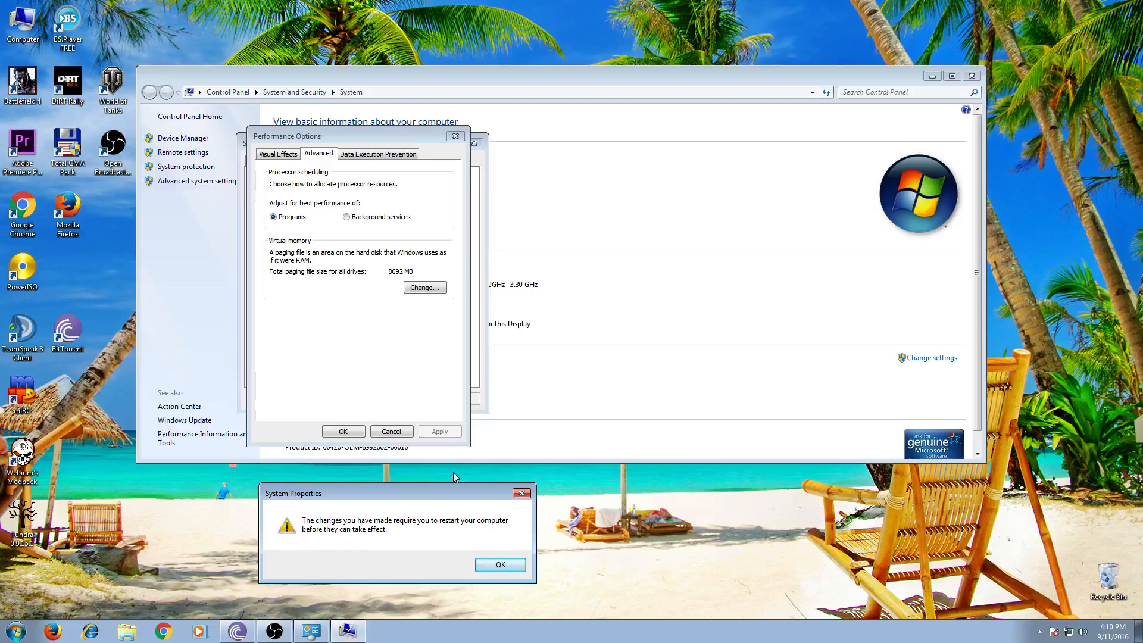
mouse_move(305, 344)
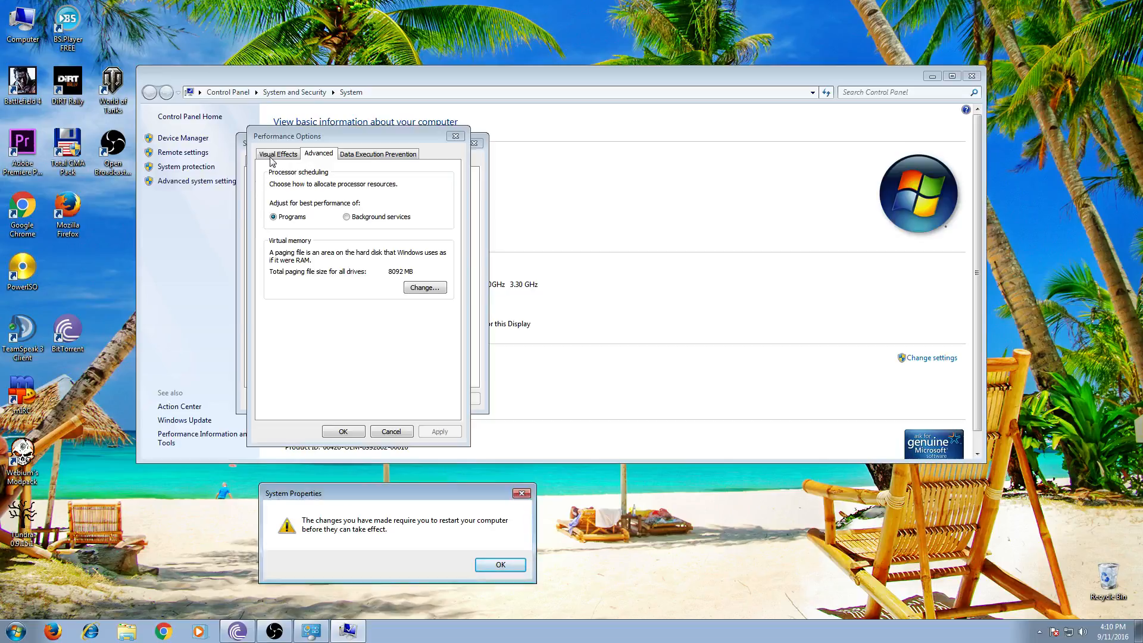
Step: Acknowledge the restart warning, returning to Performance Options with Apply enabled
left_click(499, 564)
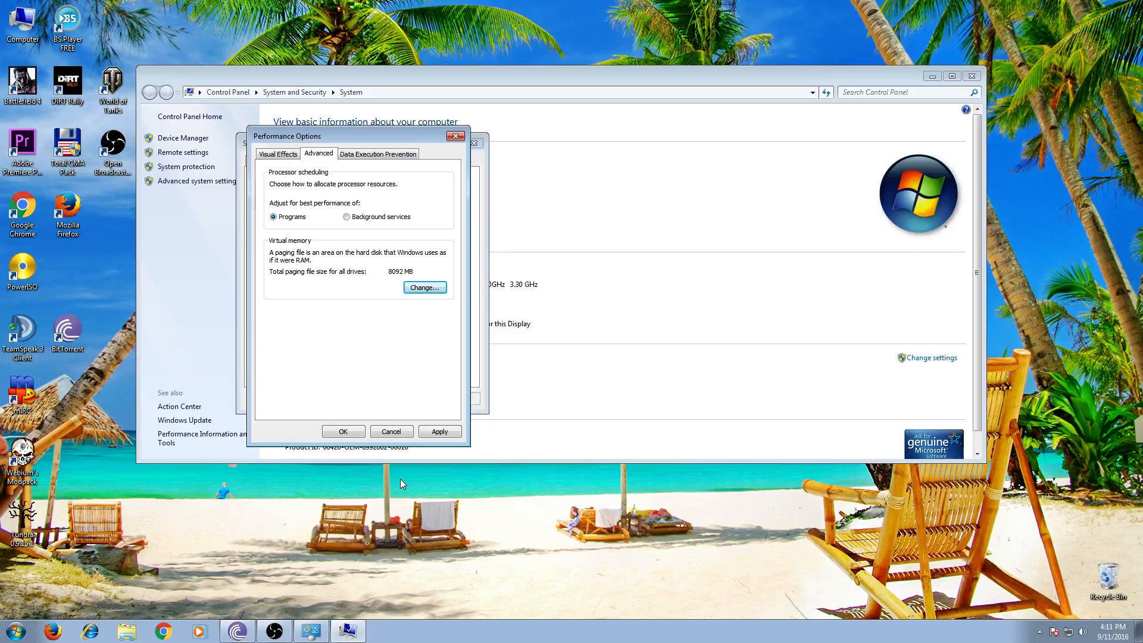
mouse_move(400, 458)
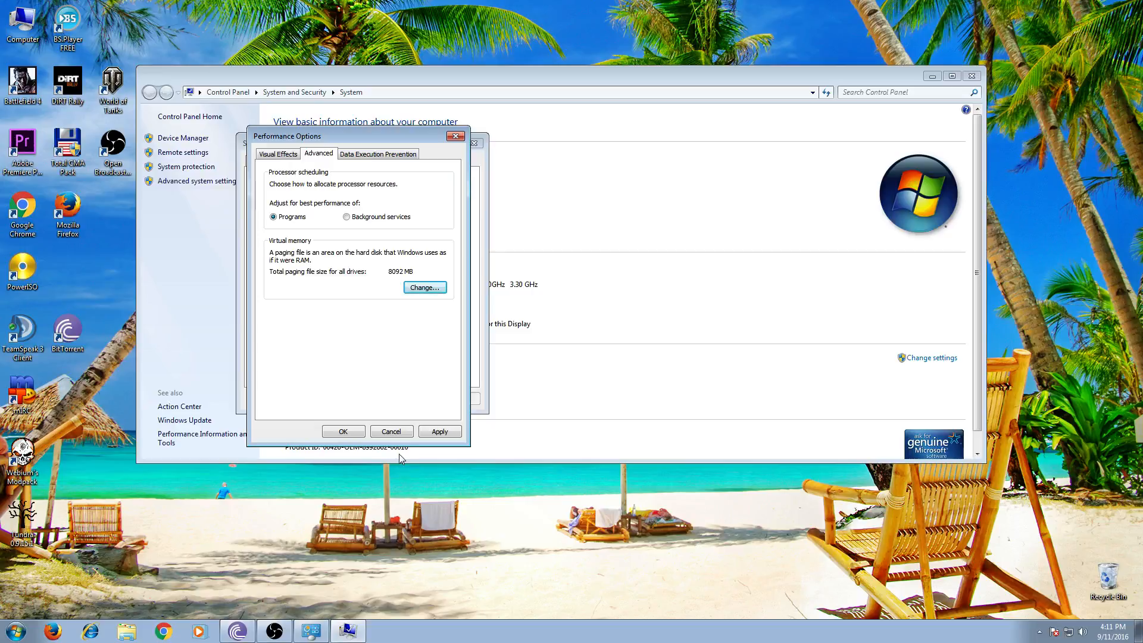